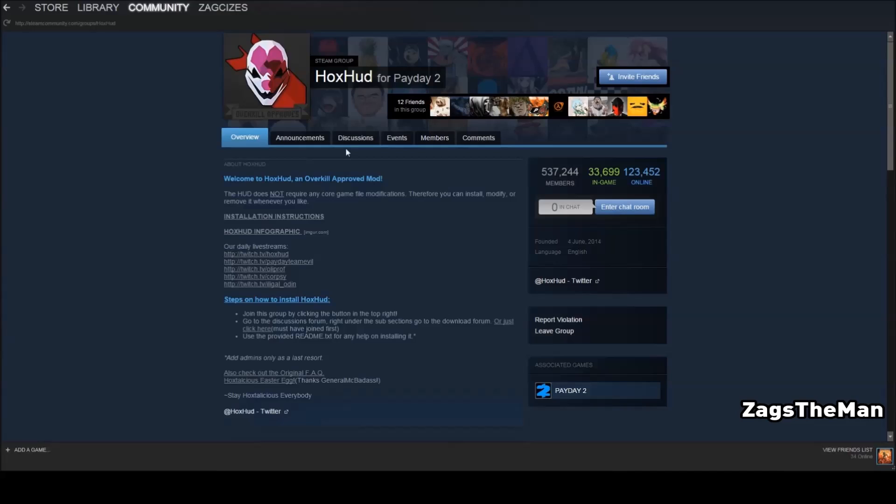
# Go to the HoxHud group's Discussions and enter the HoxHud Downloads sub-forum
pyautogui.click(355, 138)
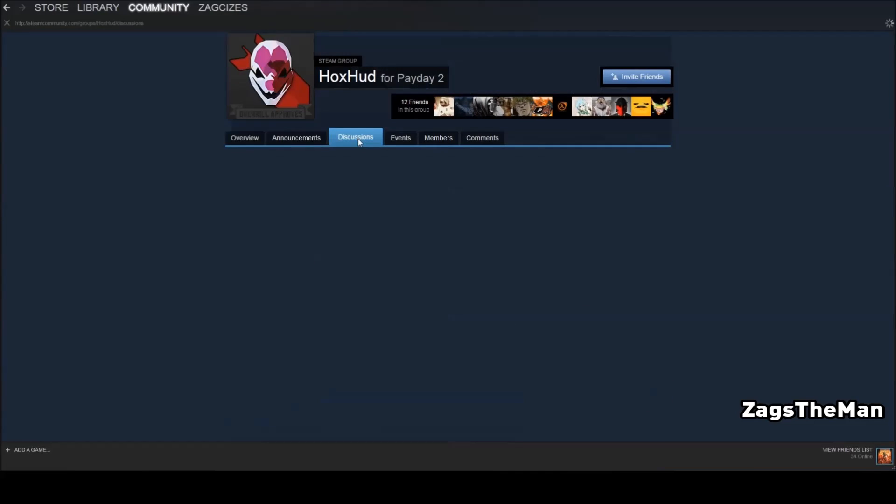
pyautogui.click(355, 137)
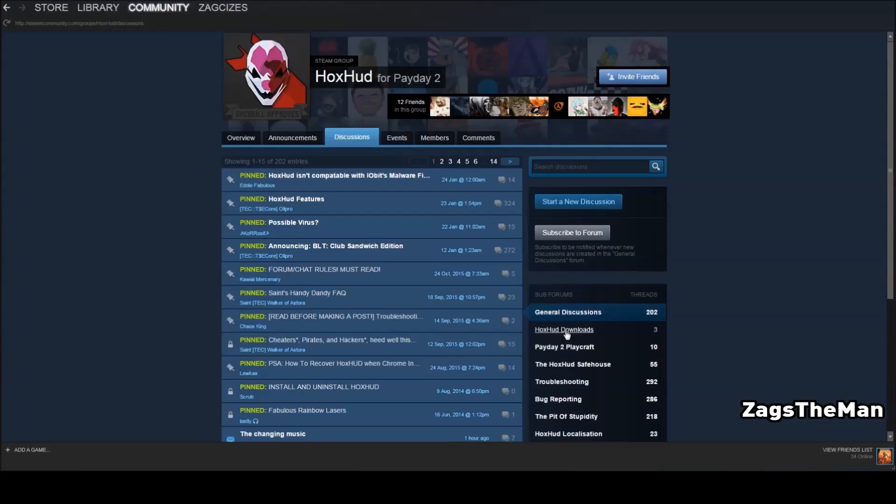
pyautogui.click(564, 329)
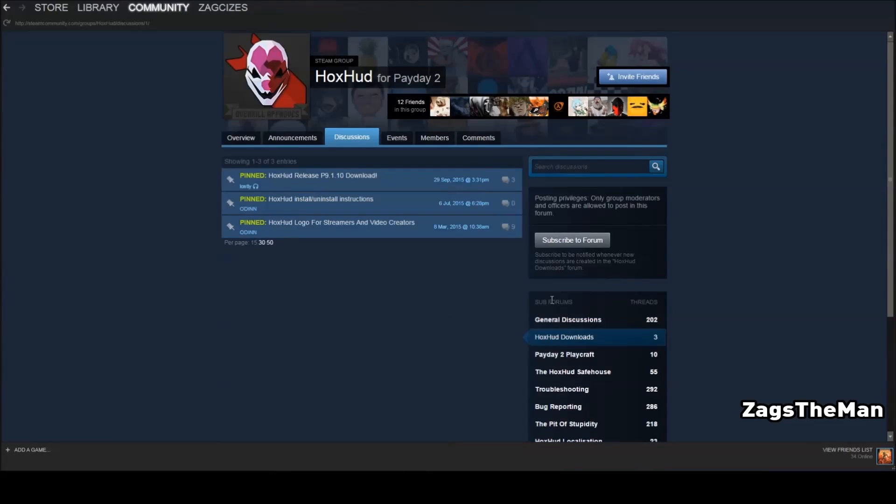
pyautogui.moveTo(338, 183)
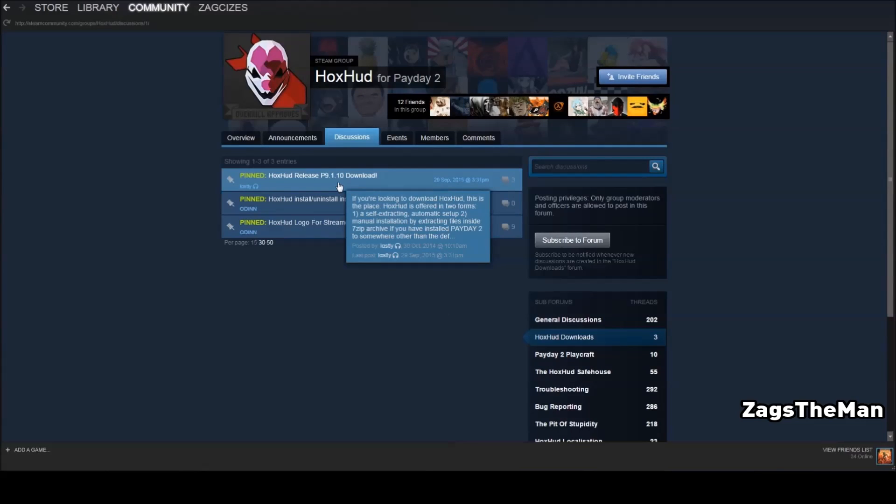
# Open the 'HoxHud Release P9.1.10 Download!' thread and scroll to its download links
pyautogui.click(307, 175)
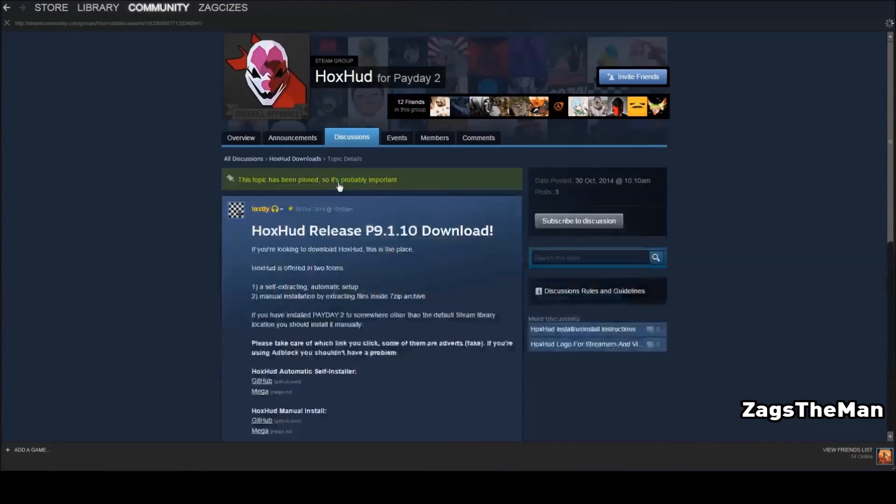
pyautogui.scroll(-3)
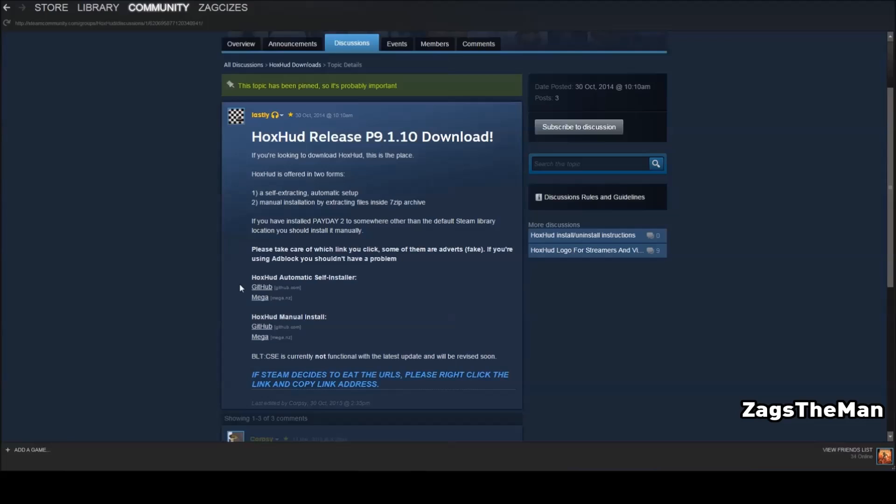
pyautogui.moveTo(260, 298)
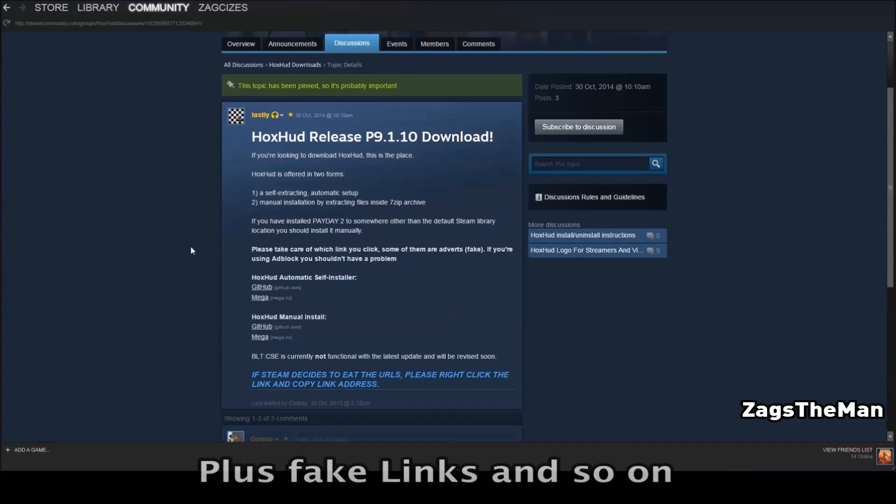
pyautogui.moveTo(261, 293)
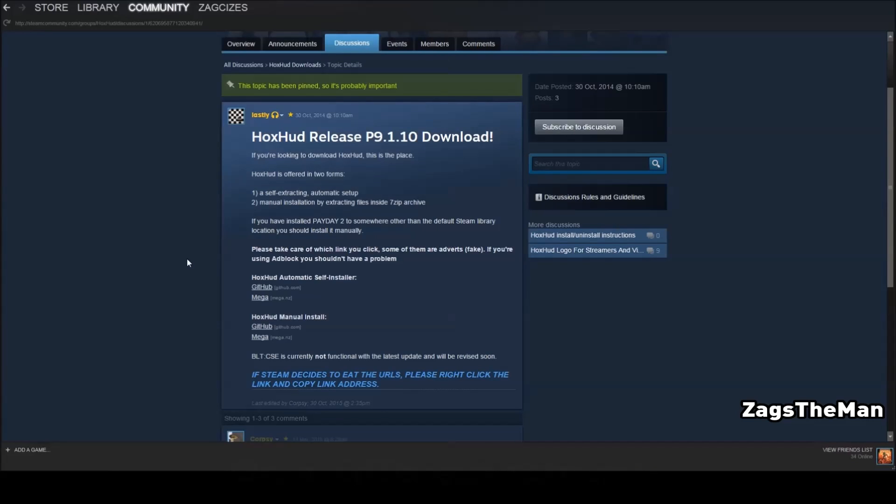
pyautogui.moveTo(260, 297)
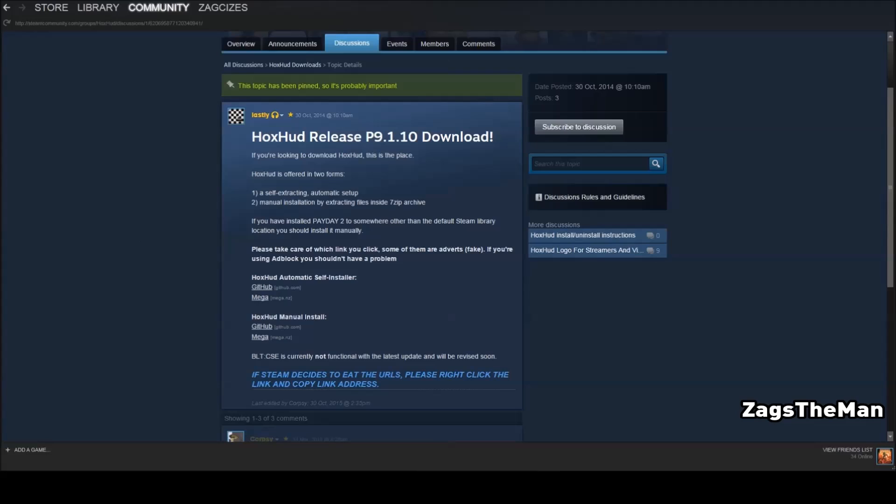
# Follow the Mega link under HoxHud Automatic Self-installer to its MEGA page
pyautogui.click(260, 298)
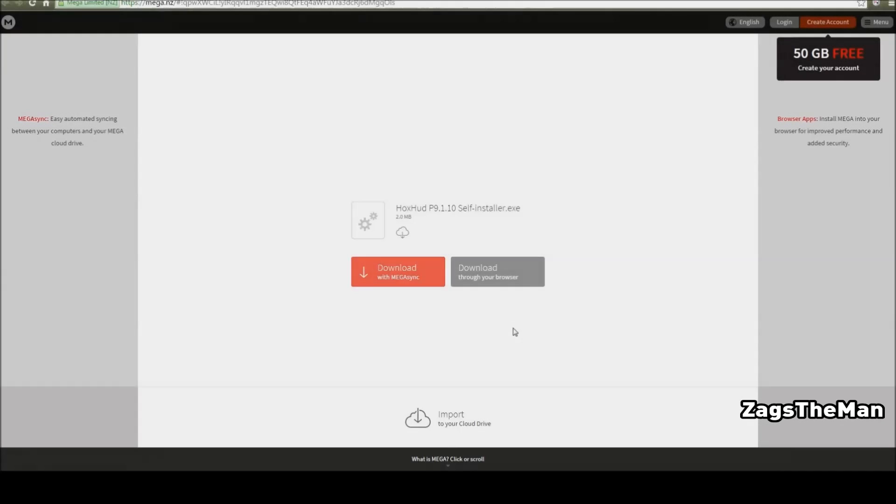
pyautogui.moveTo(483, 286)
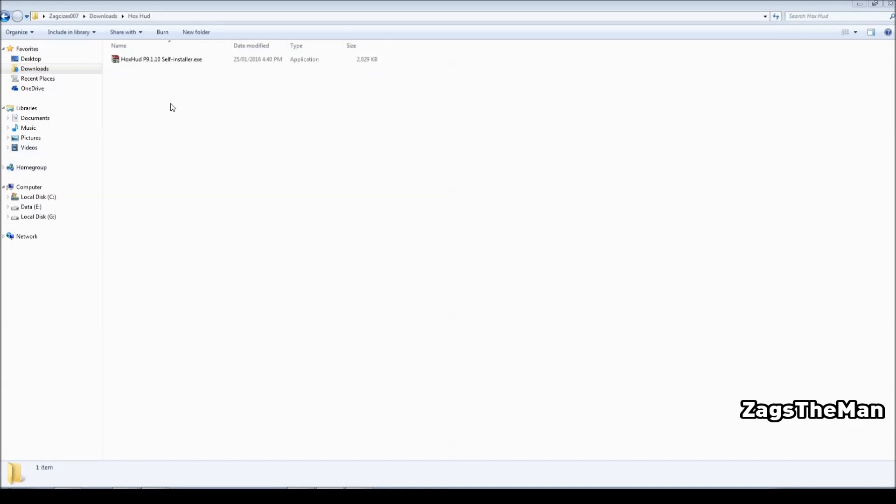
# Run HoxHud P9.1.10 Self-installer.exe from Downloads\Hox Hud
pyautogui.click(162, 59)
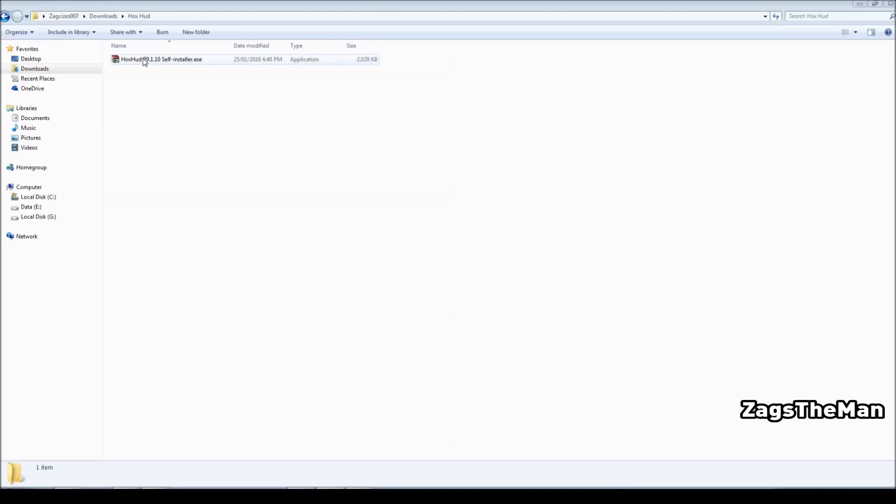
pyautogui.click(160, 59)
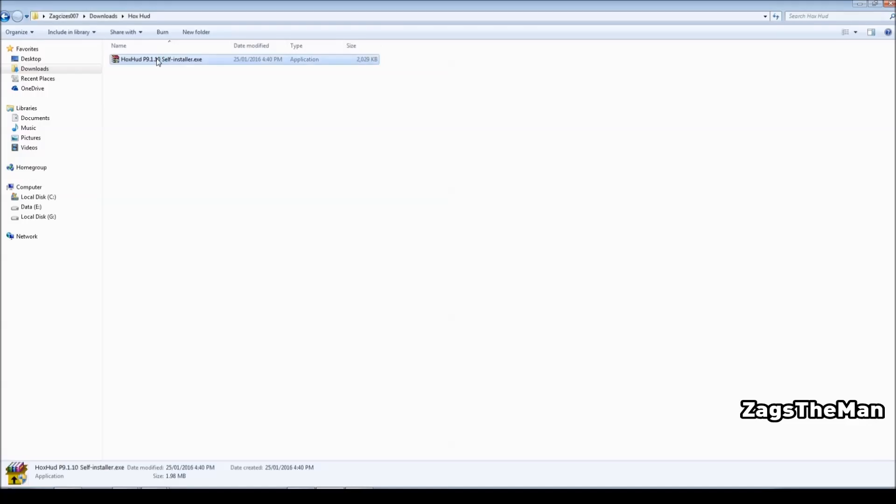
pyautogui.doubleClick(161, 59)
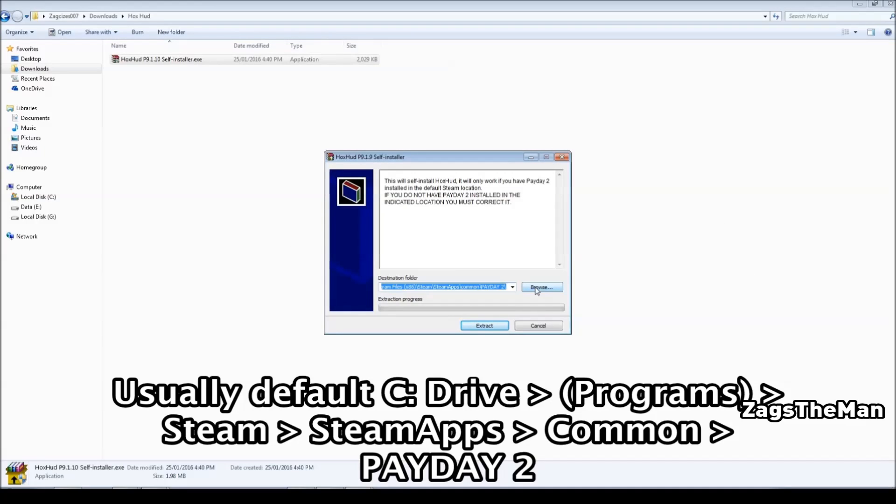
# Browse for a destination, expanding Computer > Data (E:) > Programs 2 toward PAYDAY 2
pyautogui.click(542, 287)
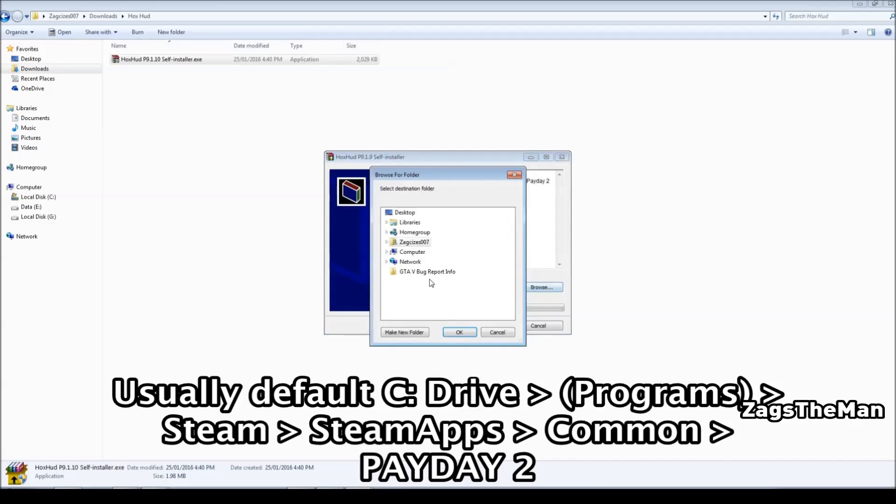
pyautogui.click(387, 252)
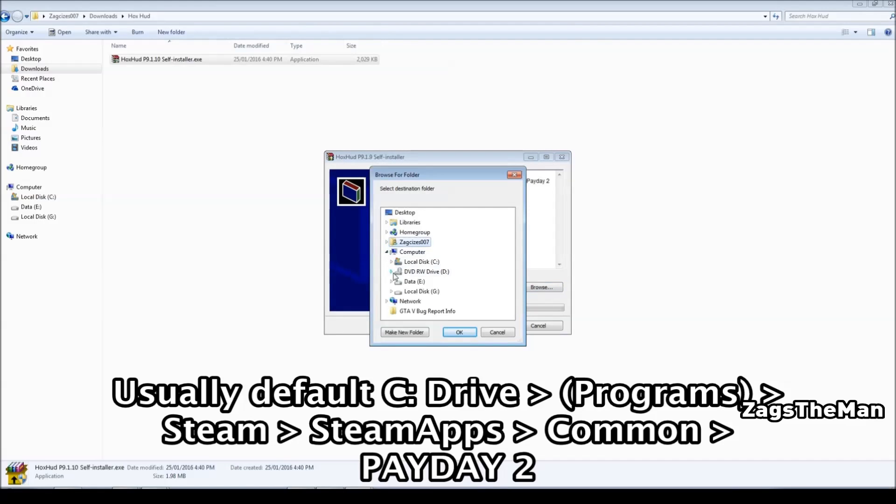
pyautogui.click(391, 281)
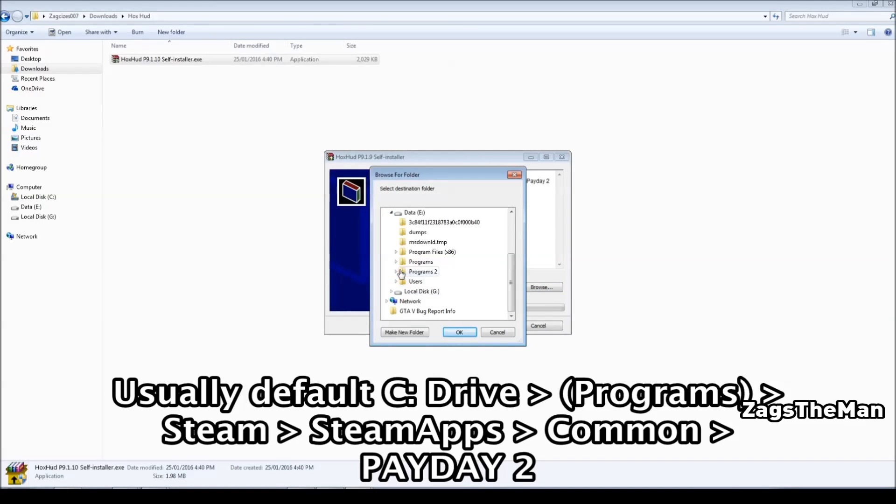
pyautogui.click(396, 272)
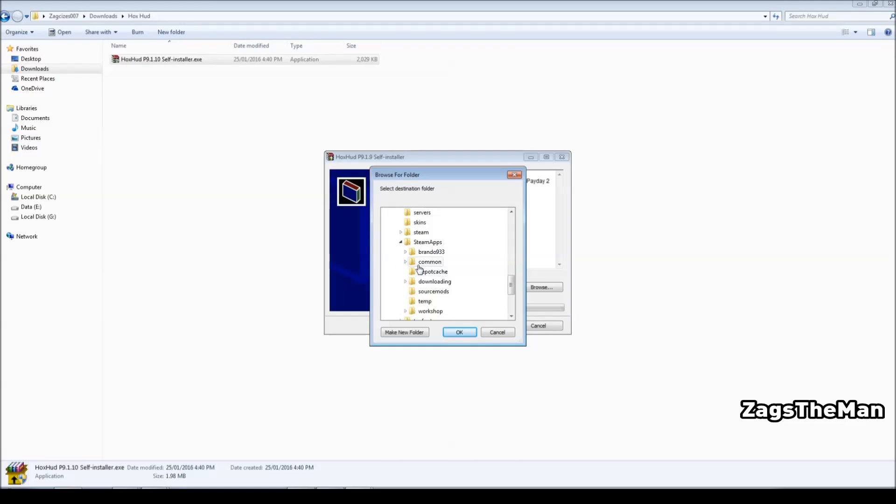
pyautogui.scroll(-3)
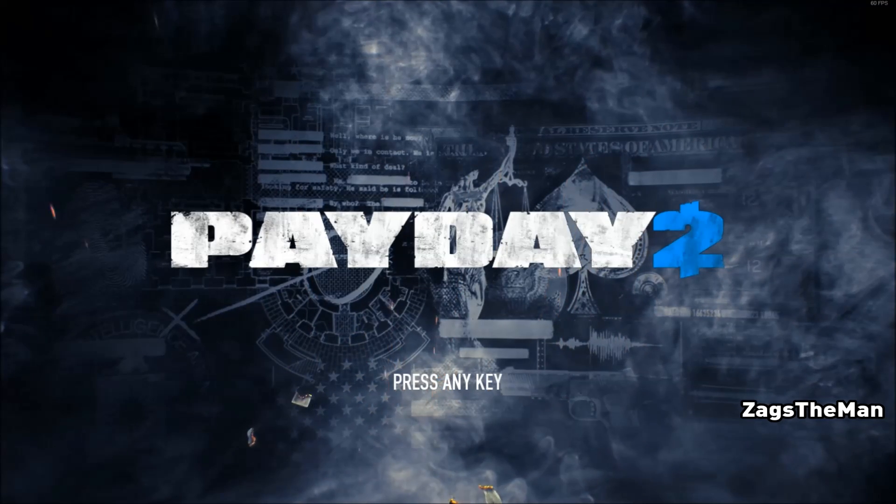
# Skip the title screen, decline HoxHud's tutorial video, and start a FAST.NET job
pyautogui.press('space')
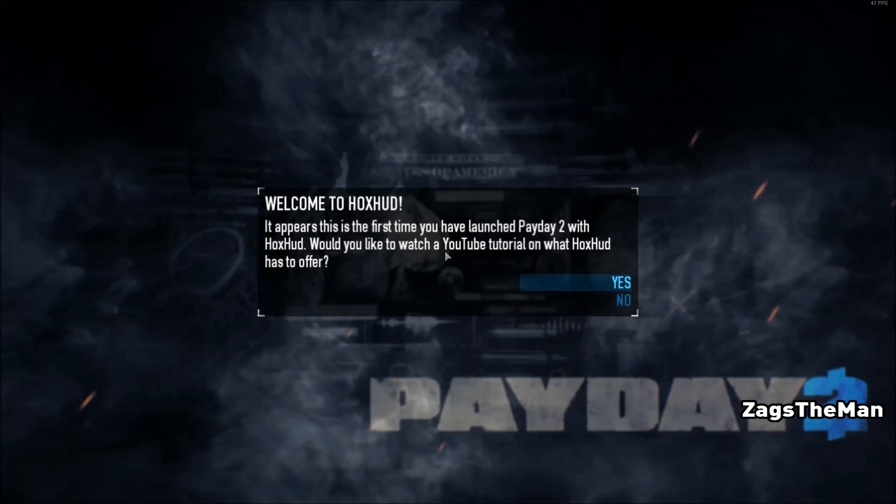
pyautogui.click(624, 300)
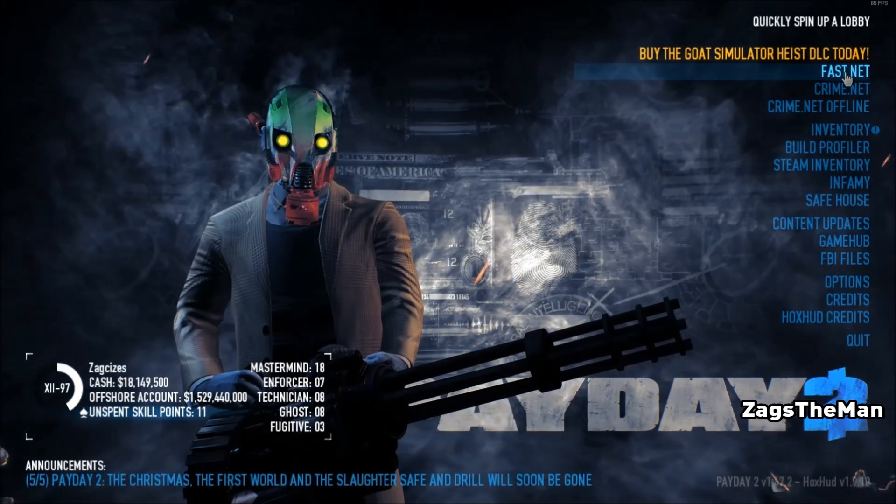
pyautogui.click(845, 72)
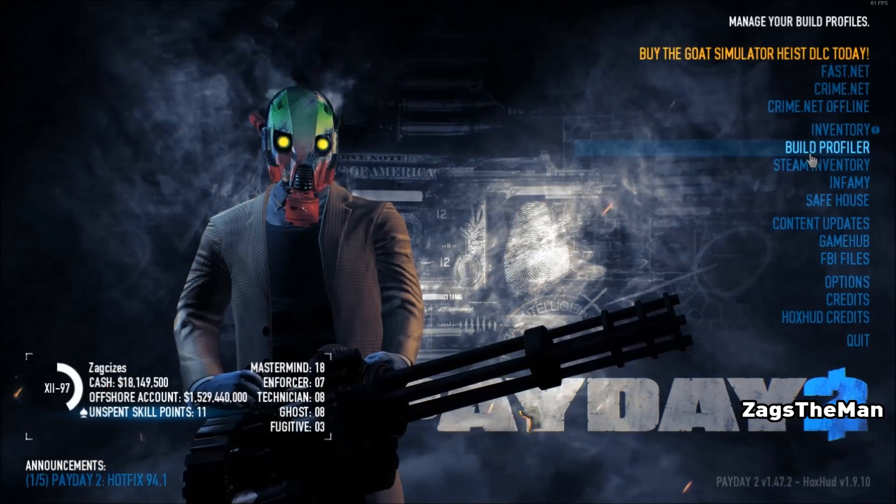
pyautogui.moveTo(838, 129)
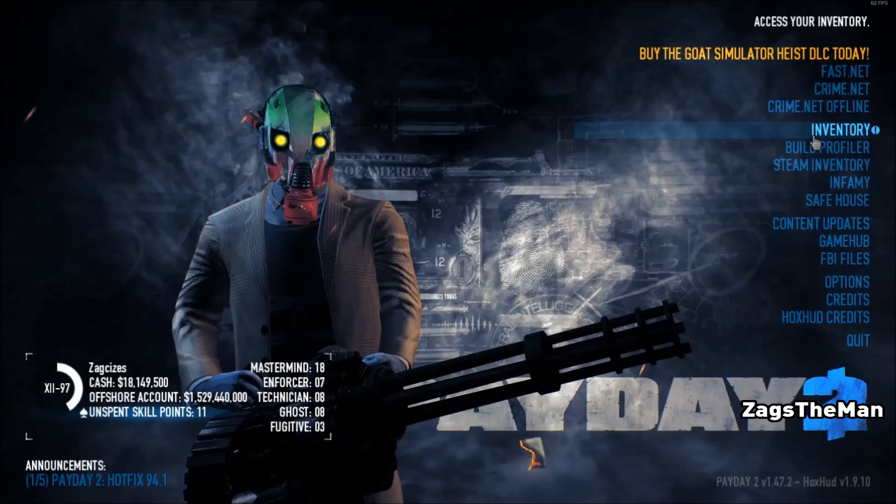
pyautogui.click(830, 129)
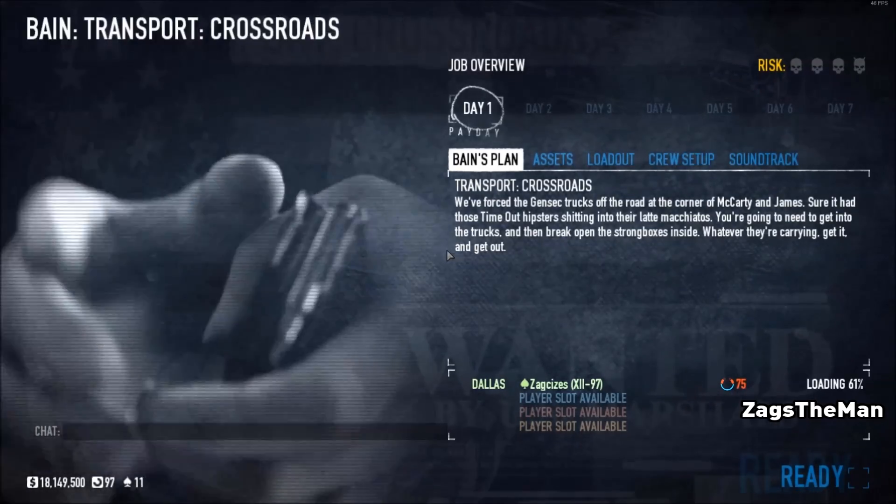
# Show the ASSETS tab of the Transport: Crossroads briefing
pyautogui.click(552, 159)
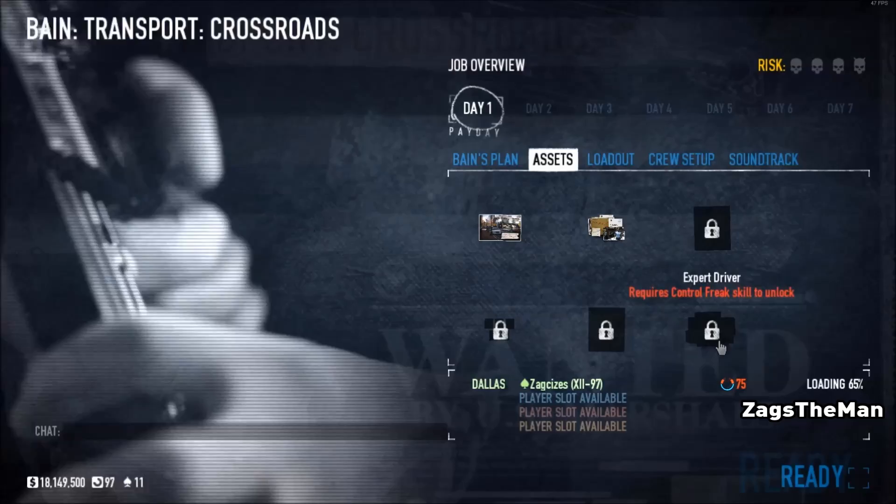